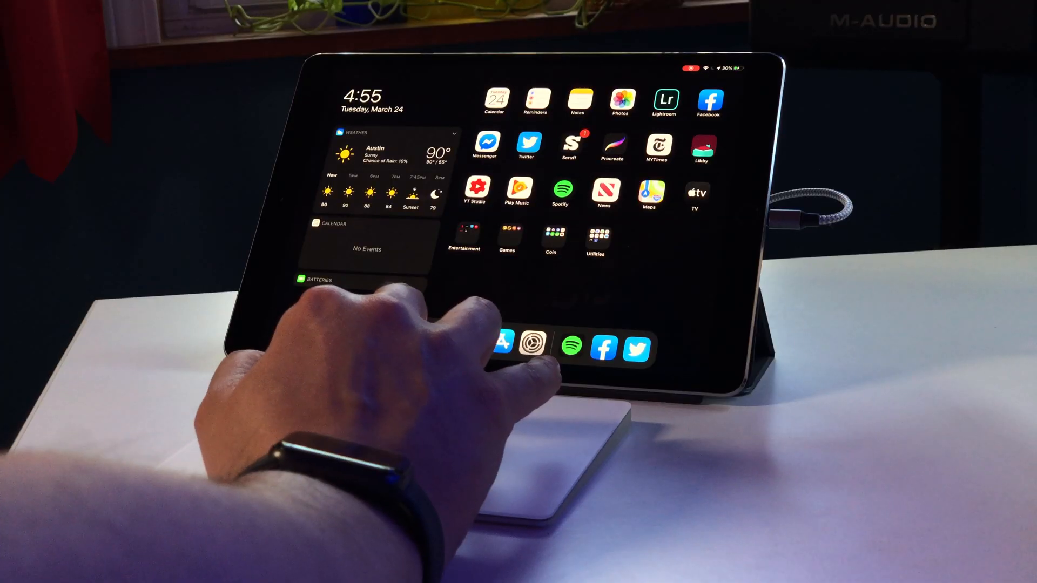
# Launch Lightroom from the Home Screen and bring up the hand-gripping-disc photo in the editor
pyautogui.click(605, 193)
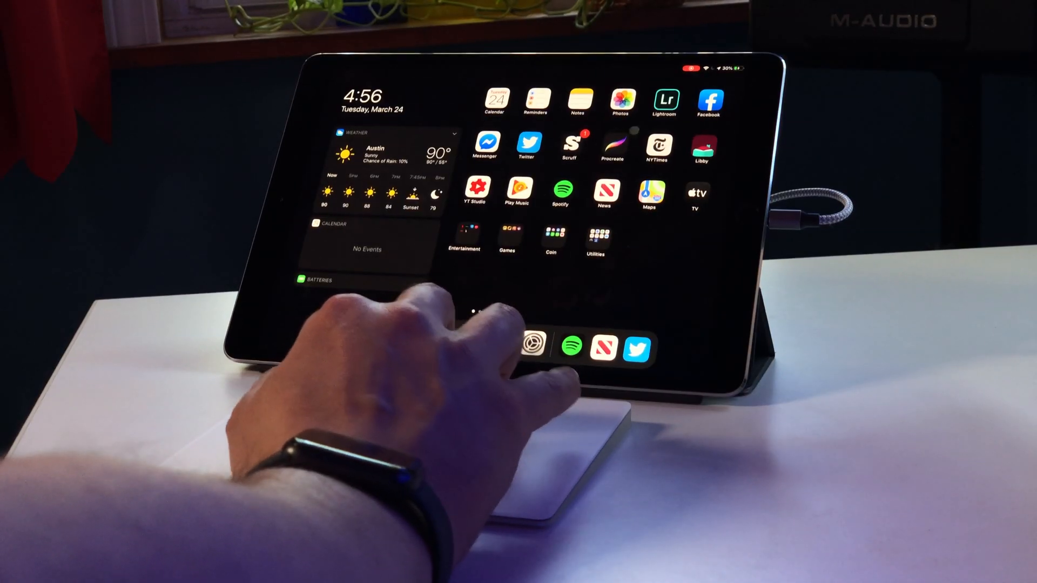
pyautogui.click(664, 100)
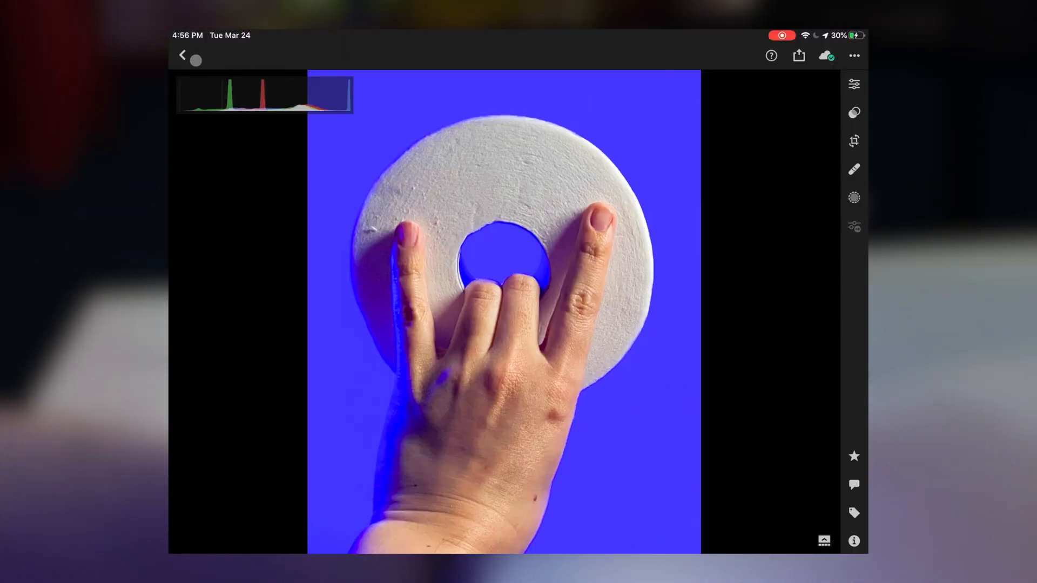
pyautogui.click(181, 55)
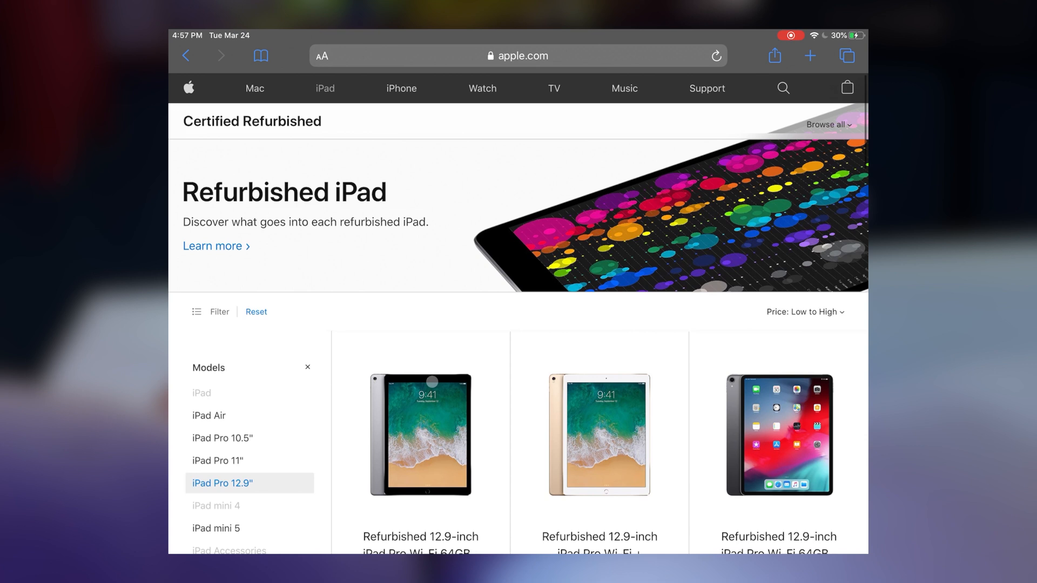
# Scroll through the refurbished iPad Pro 12.9-inch listings to reveal names, prices and filters
pyautogui.scroll(-3)
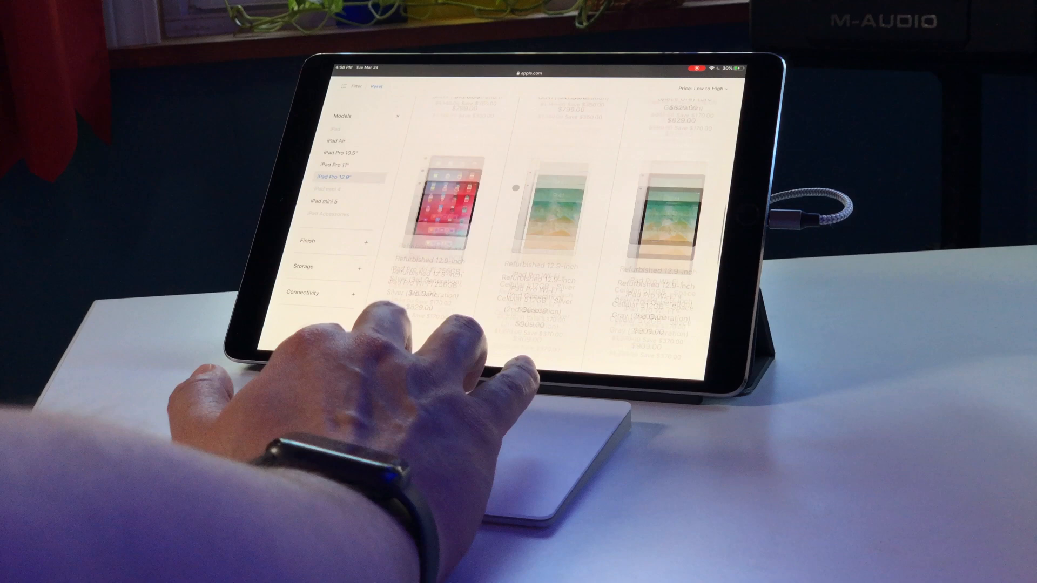
# Scroll the refurbished page further, then return to the iPad Home Screen
pyautogui.scroll(-3)
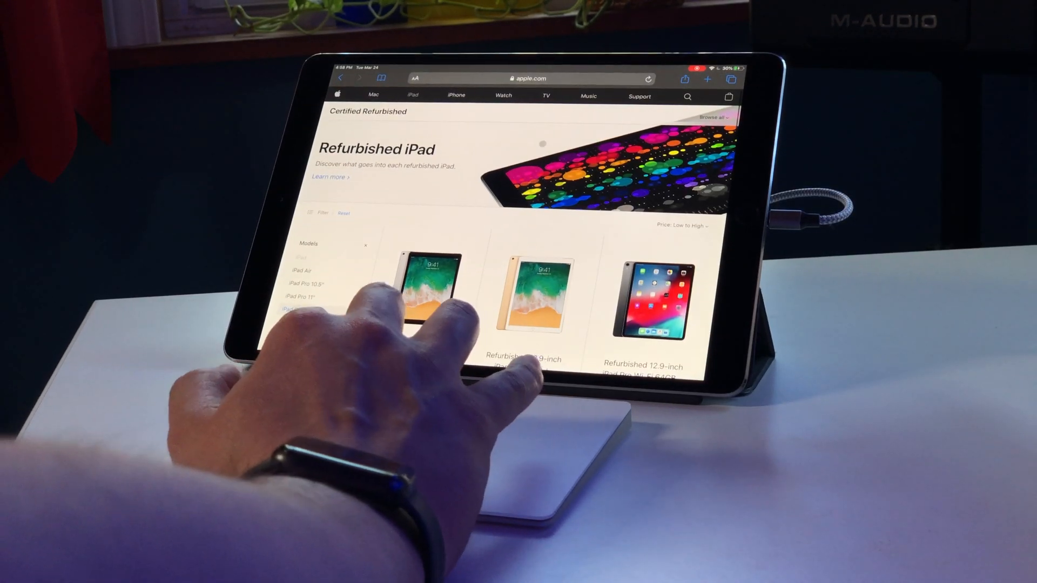
pyautogui.click(526, 78)
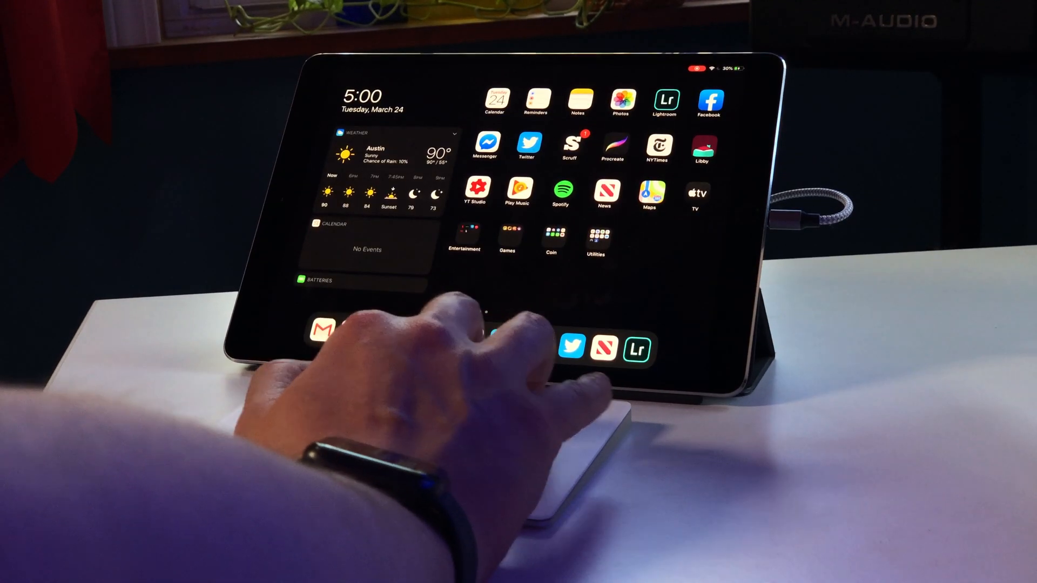
pyautogui.hscroll(-3)
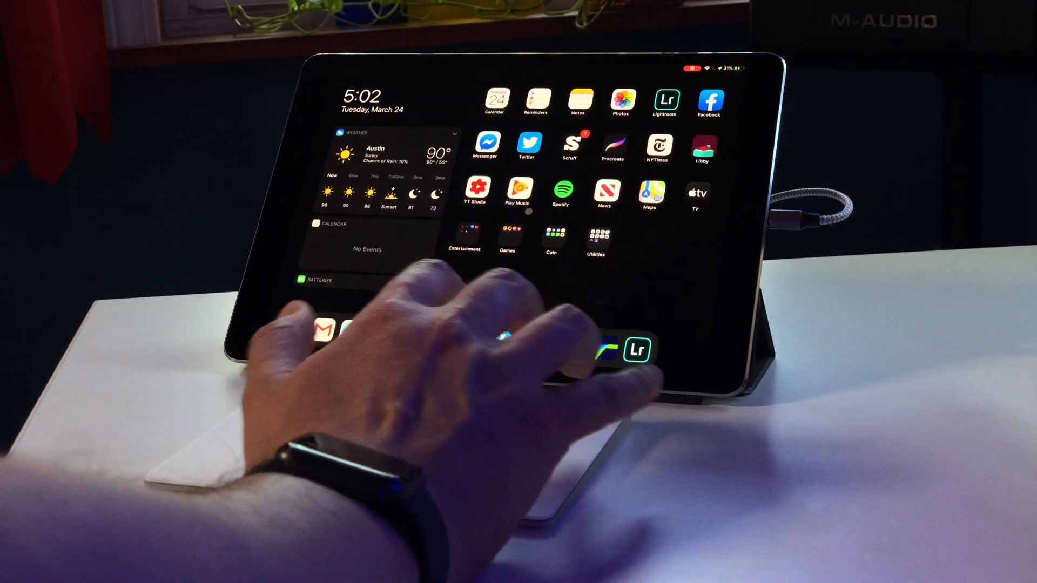
# Swipe to the second Home Screen page and launch Music on its Songs library of Chopin's 24 Preludes
pyautogui.hscroll(-3)
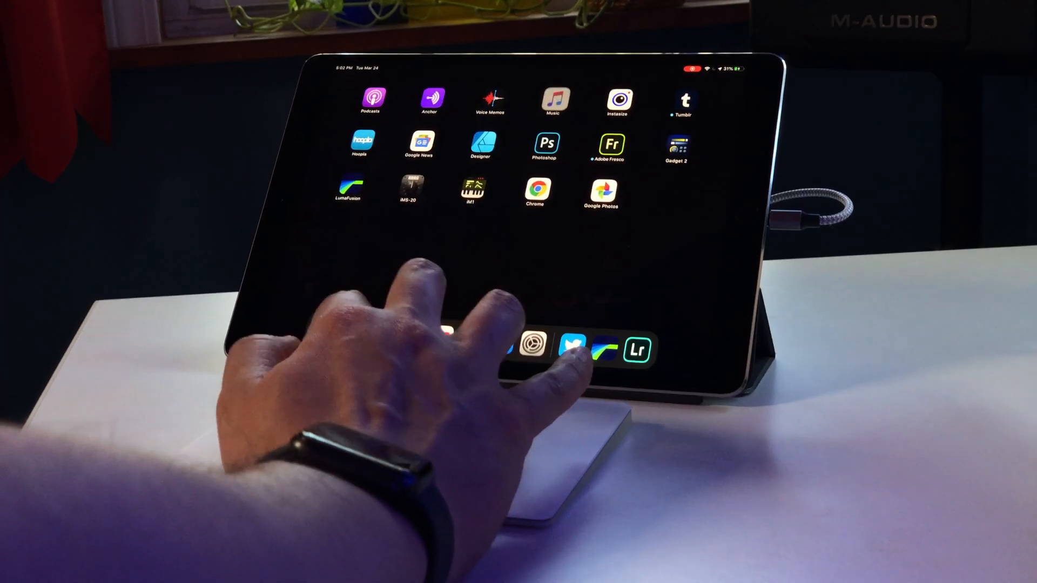
pyautogui.click(552, 99)
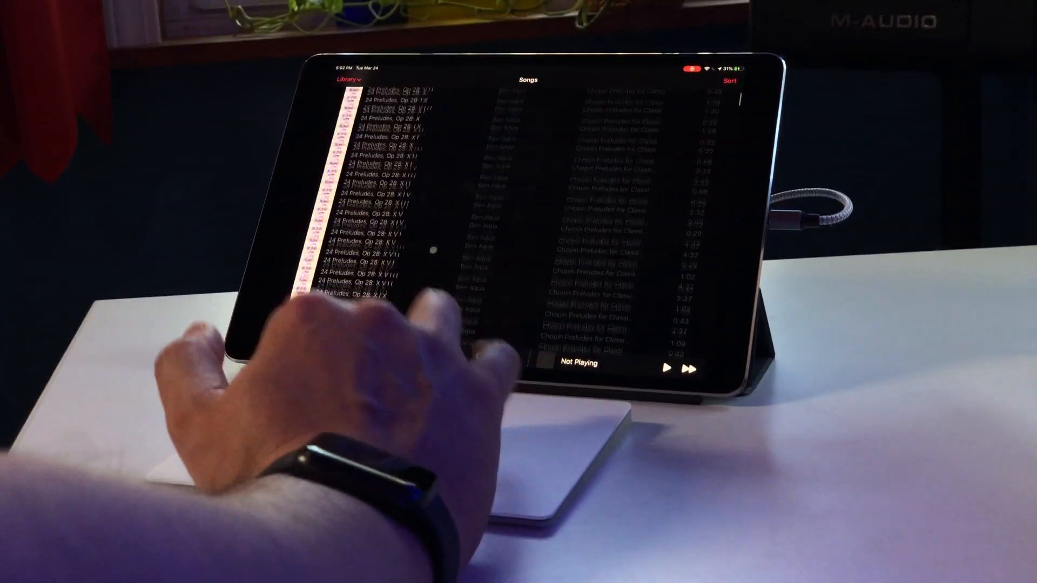